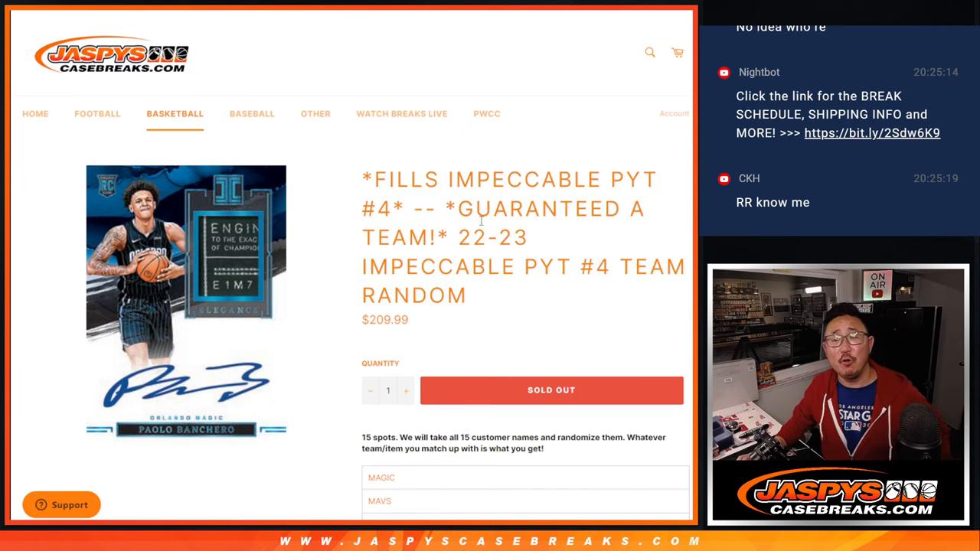
pyautogui.moveTo(626, 257)
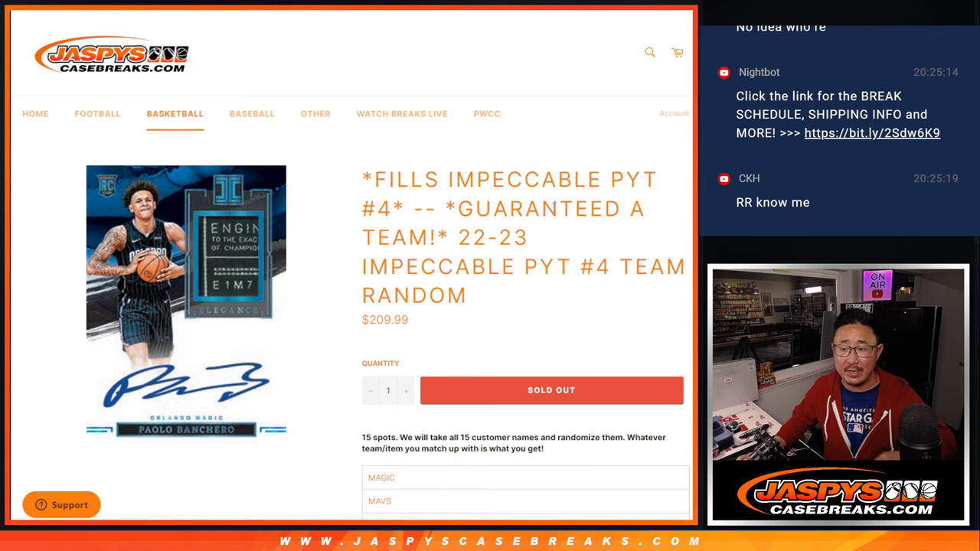
# - Scroll through the Impeccable PYT #4 break's 15-team listing and back up
pyautogui.scroll(-3)
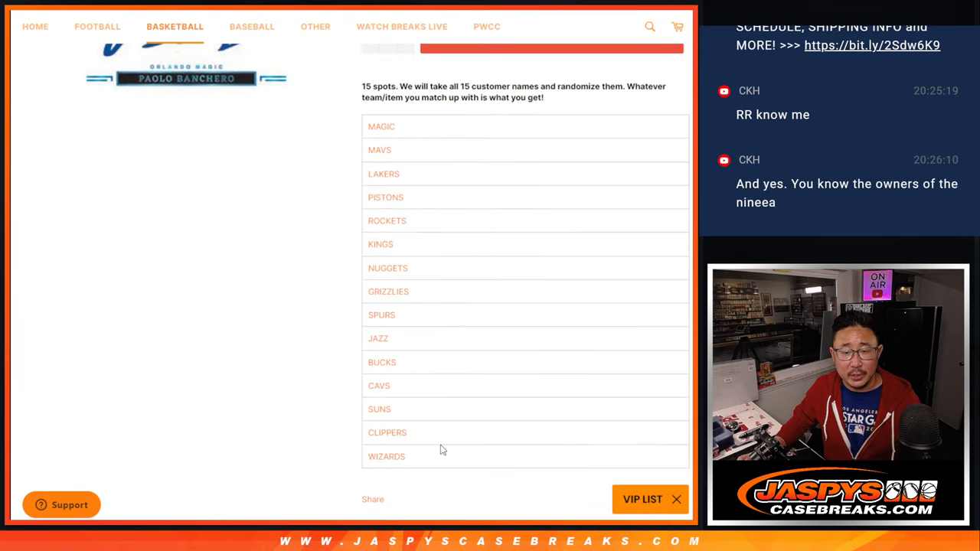
pyautogui.moveTo(524, 208)
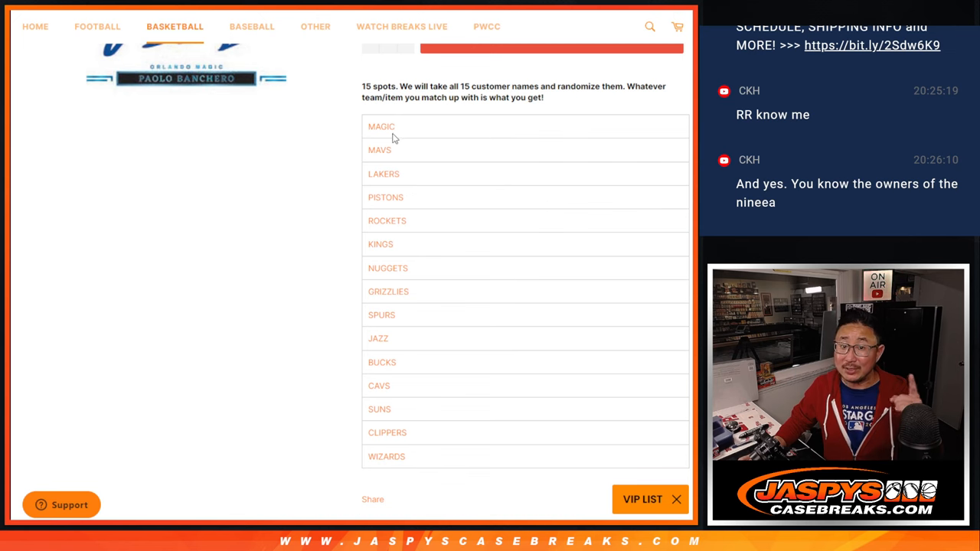
pyautogui.scroll(3)
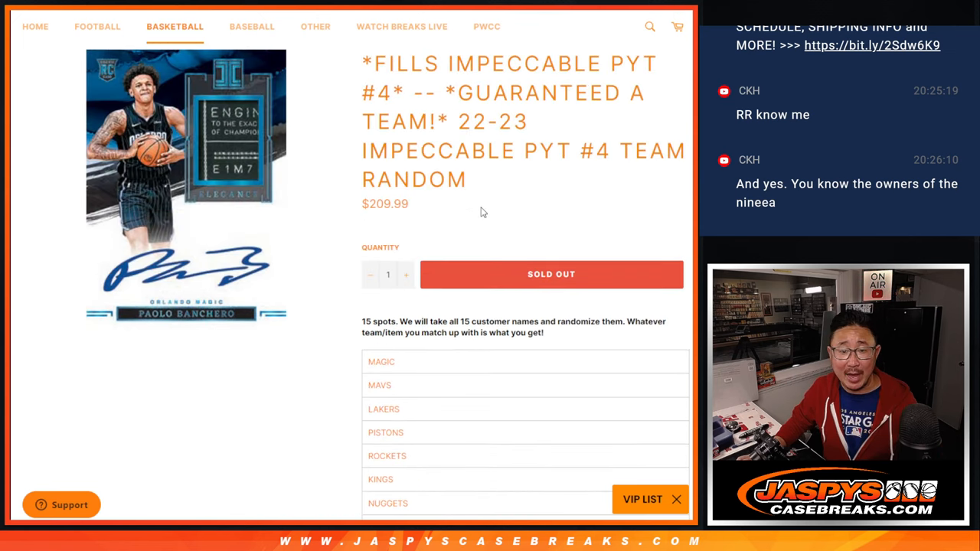
pyautogui.scroll(3)
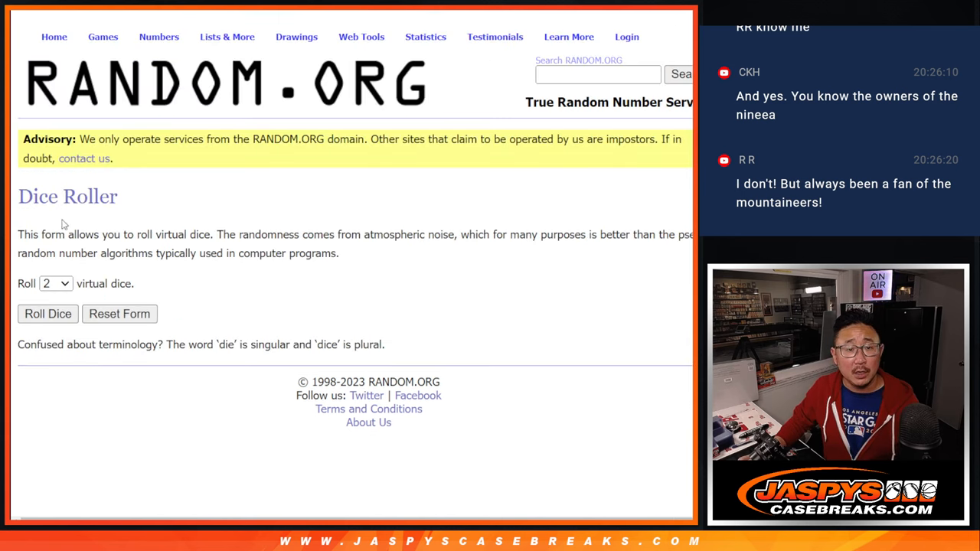
# - Shuffle the 15 customer names in List Randomizer, rerolling until randomized three times
pyautogui.click(47, 314)
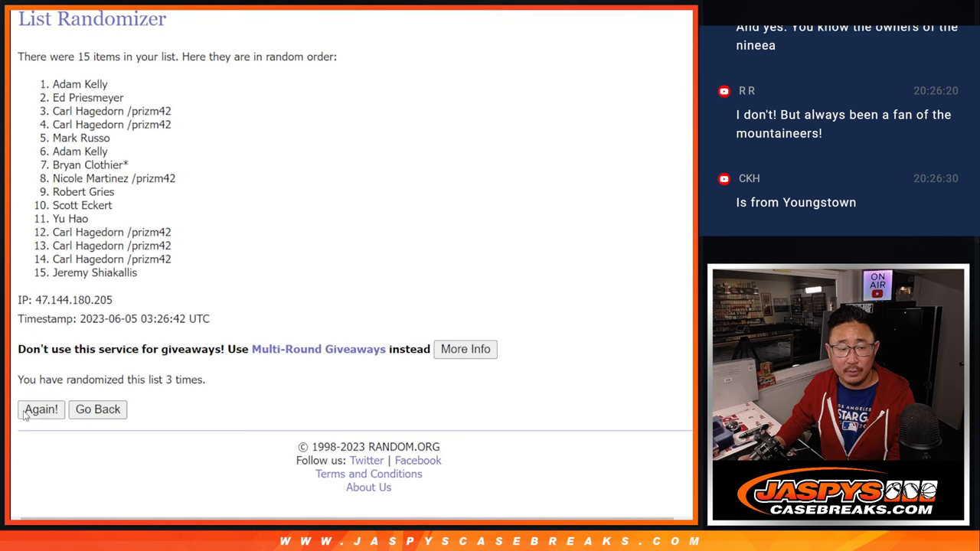
pyautogui.click(40, 409)
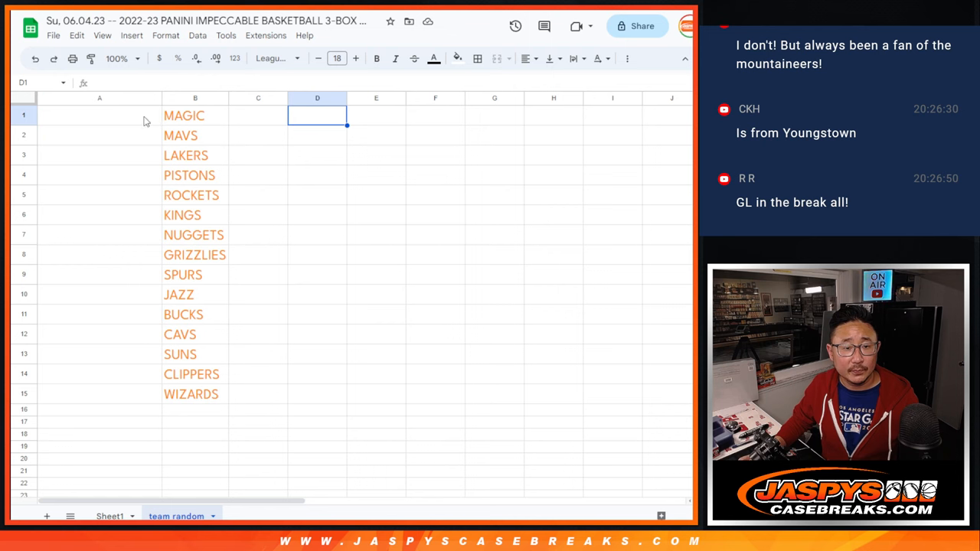
# - Set the pasted names to League Spartan and review each name beside its team
pyautogui.click(272, 58)
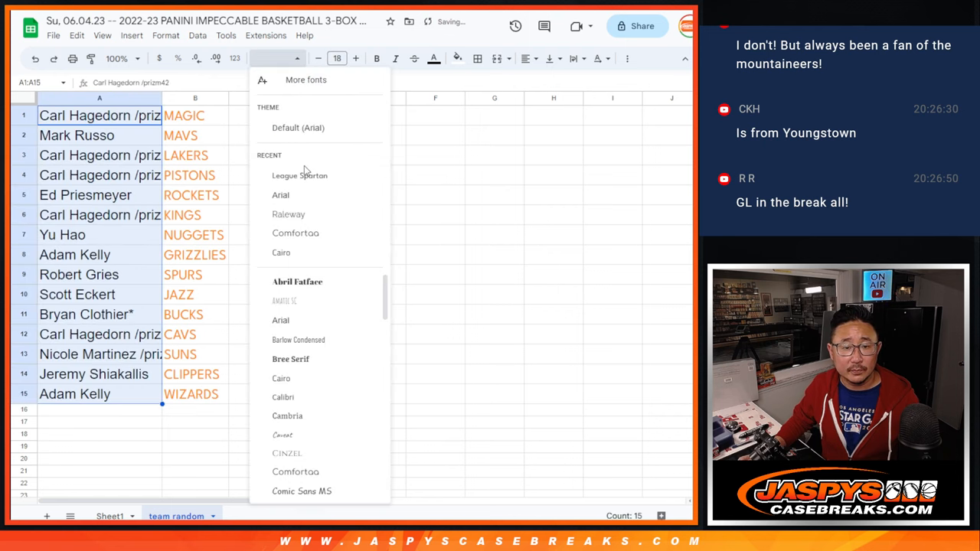
pyautogui.click(300, 176)
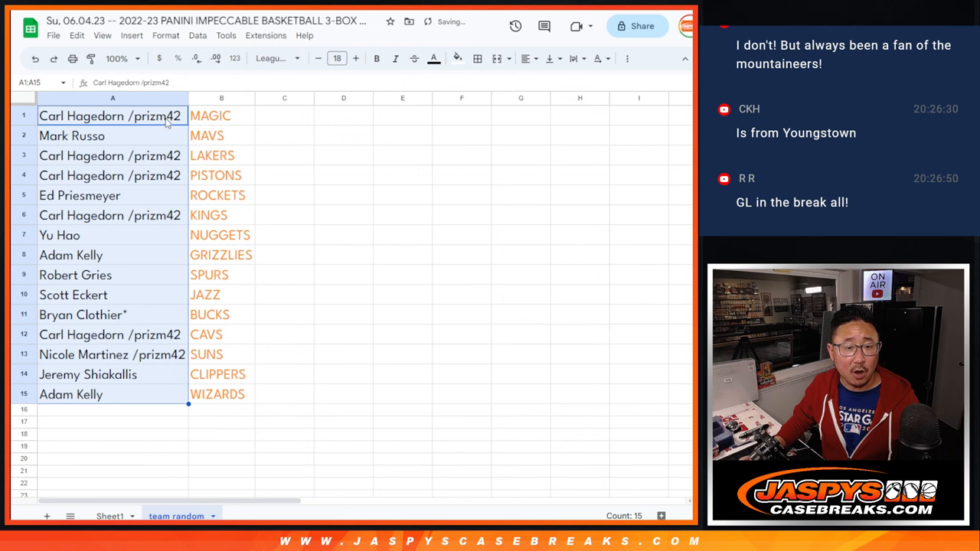
pyautogui.click(113, 136)
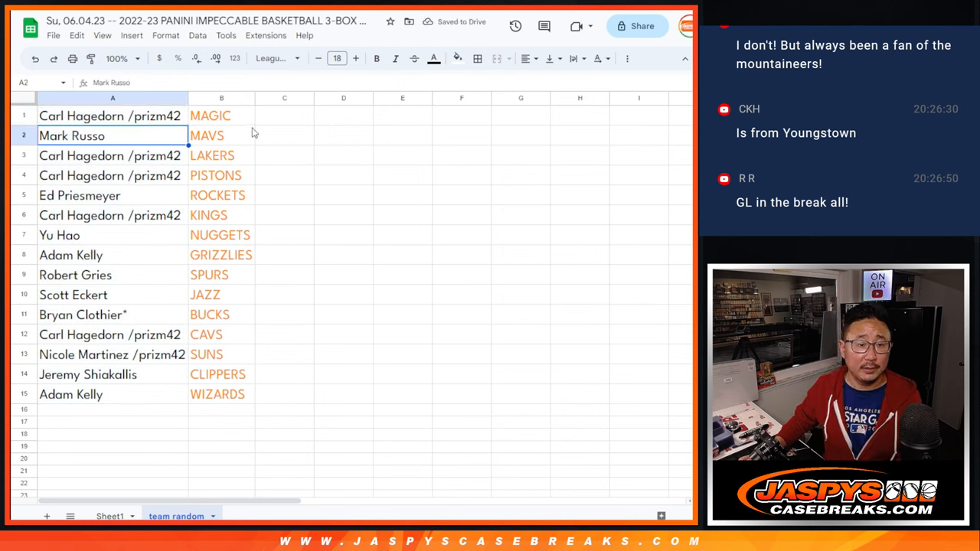
pyautogui.click(109, 156)
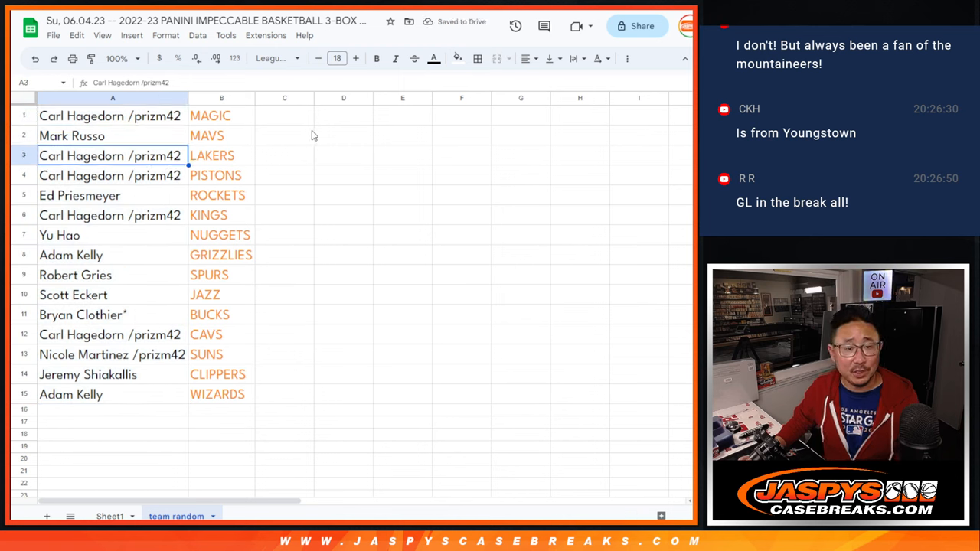
pyautogui.click(110, 216)
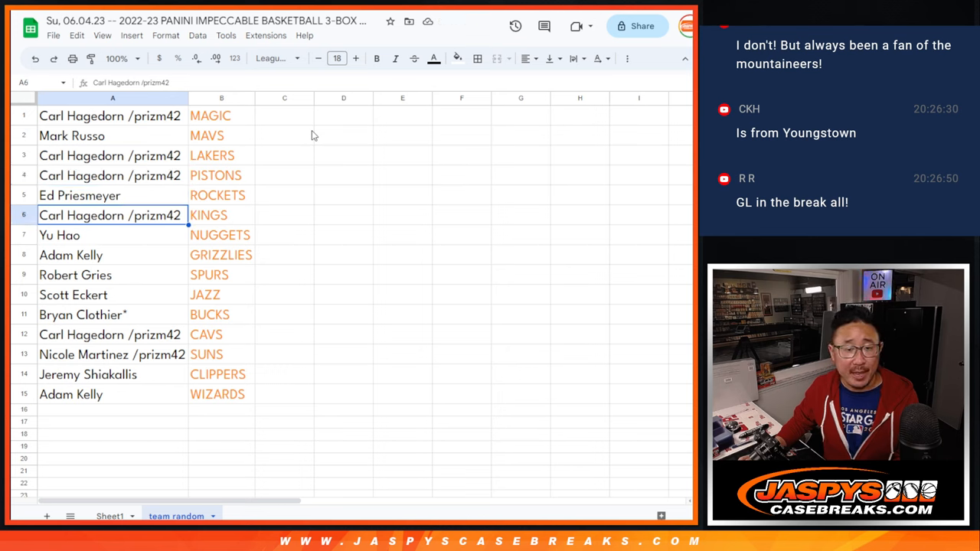
pyautogui.click(113, 255)
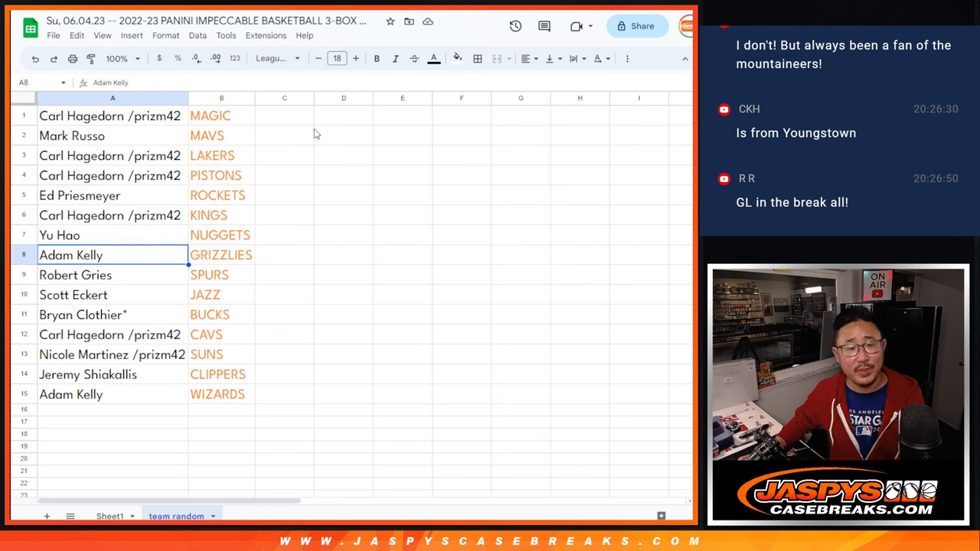
pyautogui.click(113, 295)
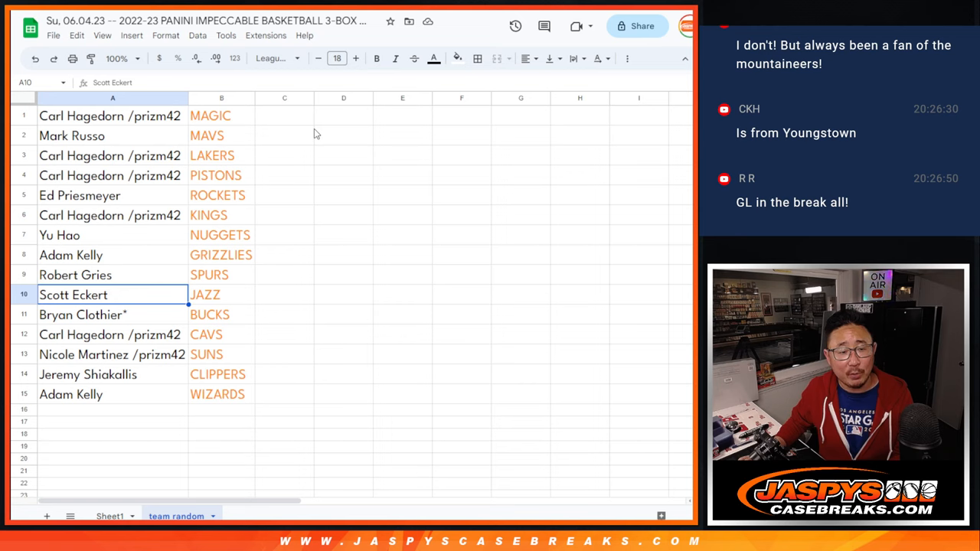
pyautogui.click(113, 355)
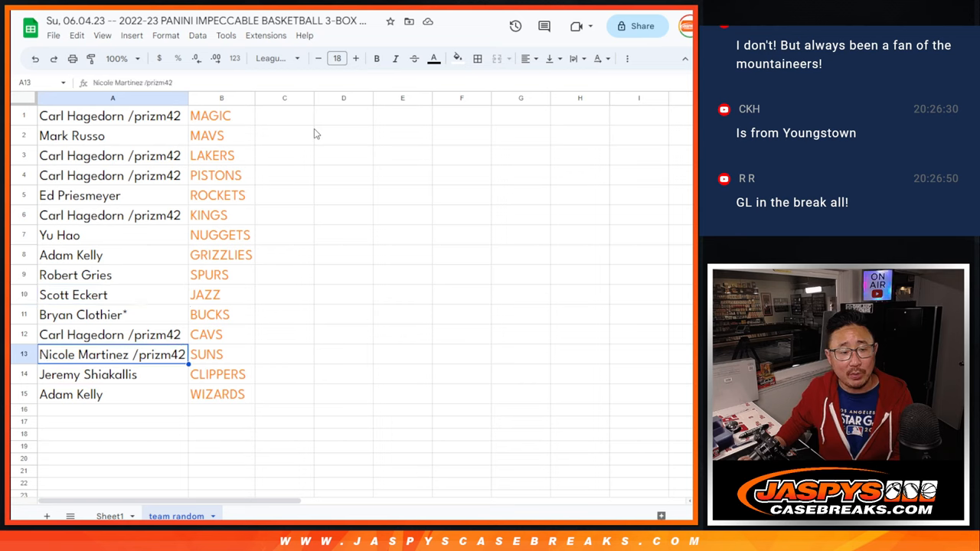
pyautogui.click(113, 395)
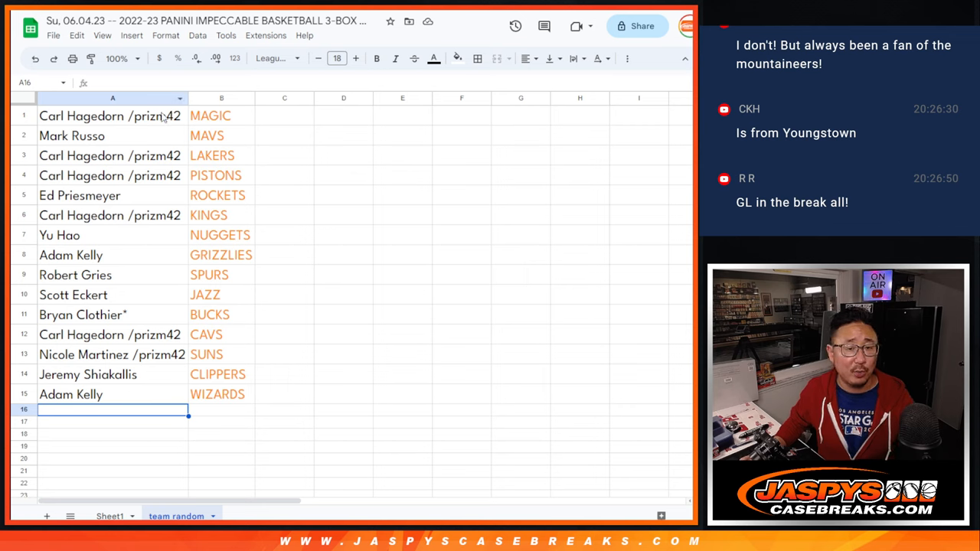
# - Append ^ to the first customer name in A1 and widen column A to fit
pyautogui.click(112, 112)
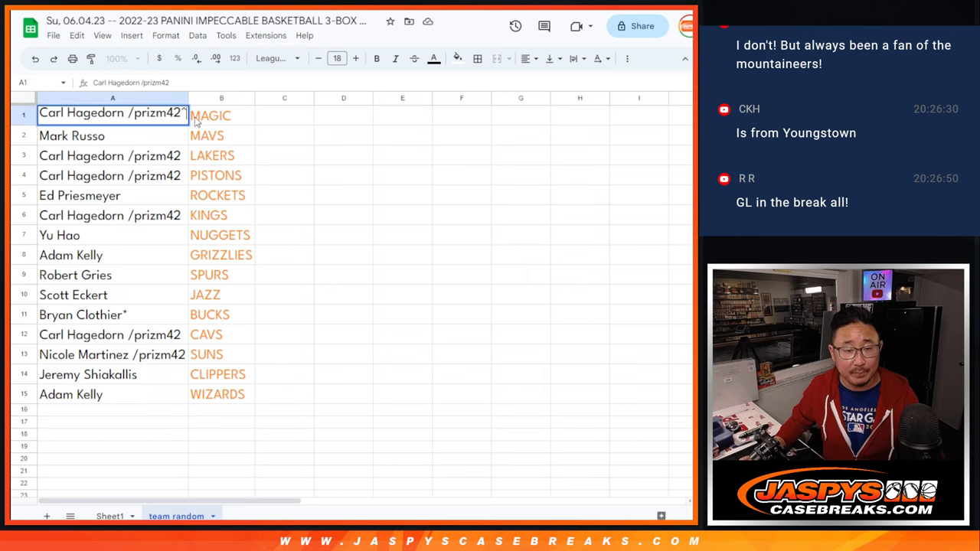
pyautogui.click(284, 135)
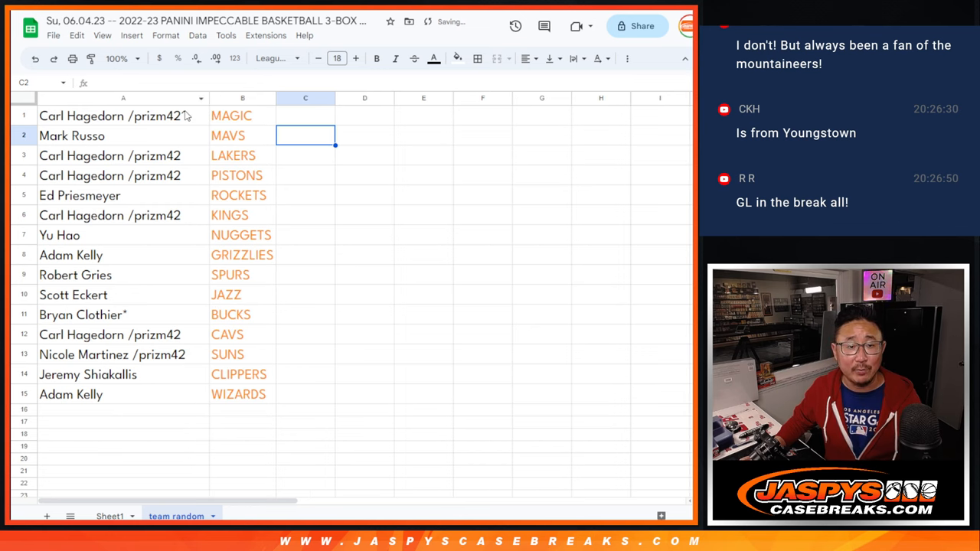
pyautogui.click(123, 116)
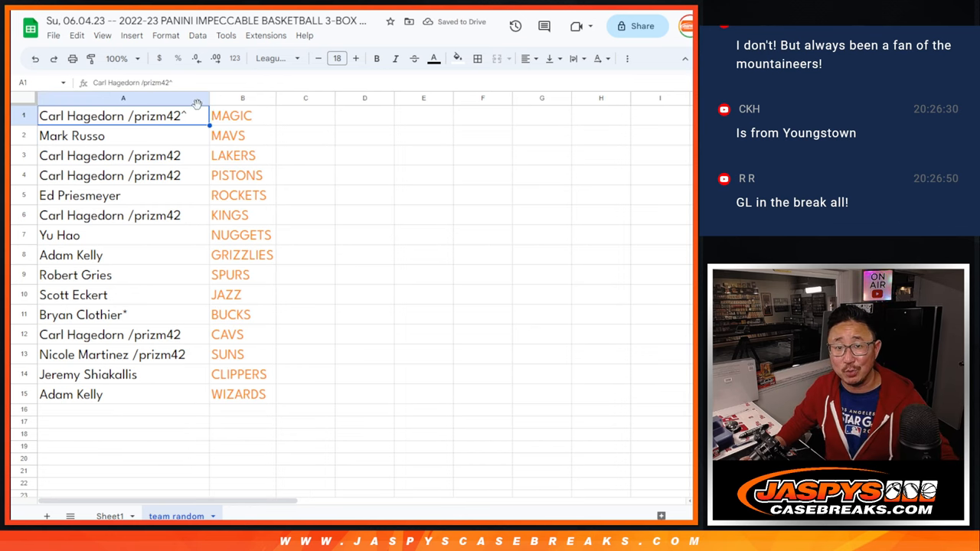